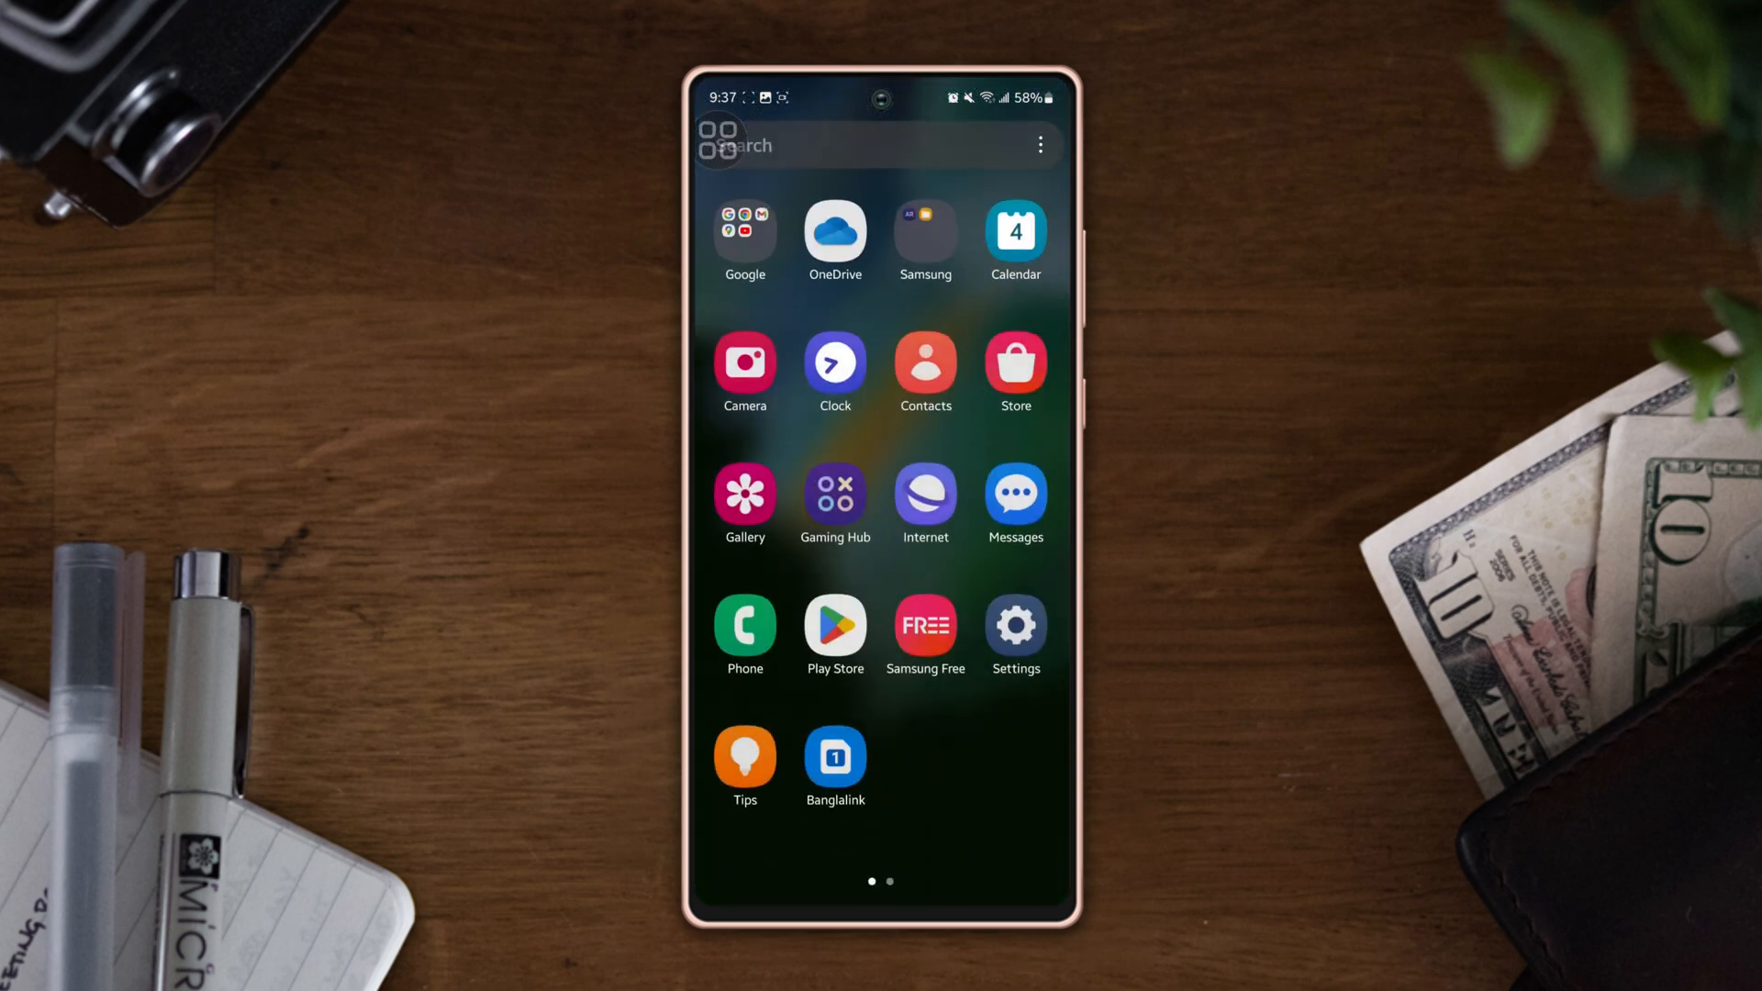
Step: Open Settings from the app drawer and go to Display > Navigation bar
scroll(left, 3)
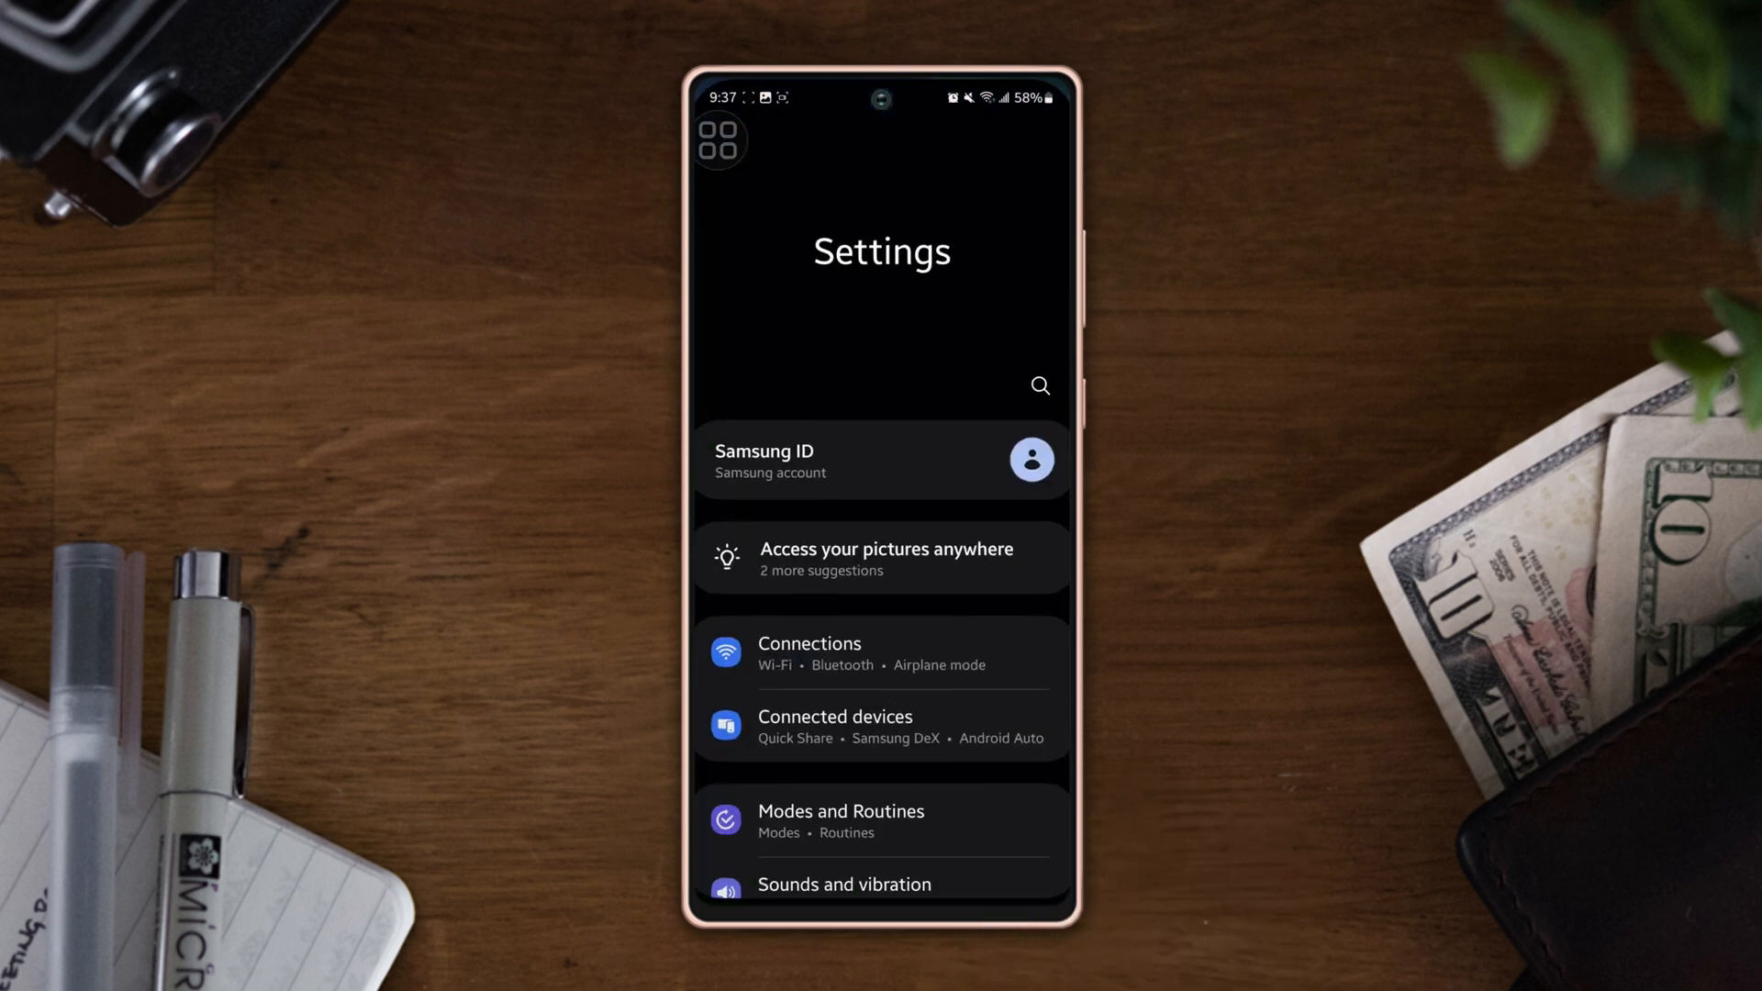
scroll(down, 3)
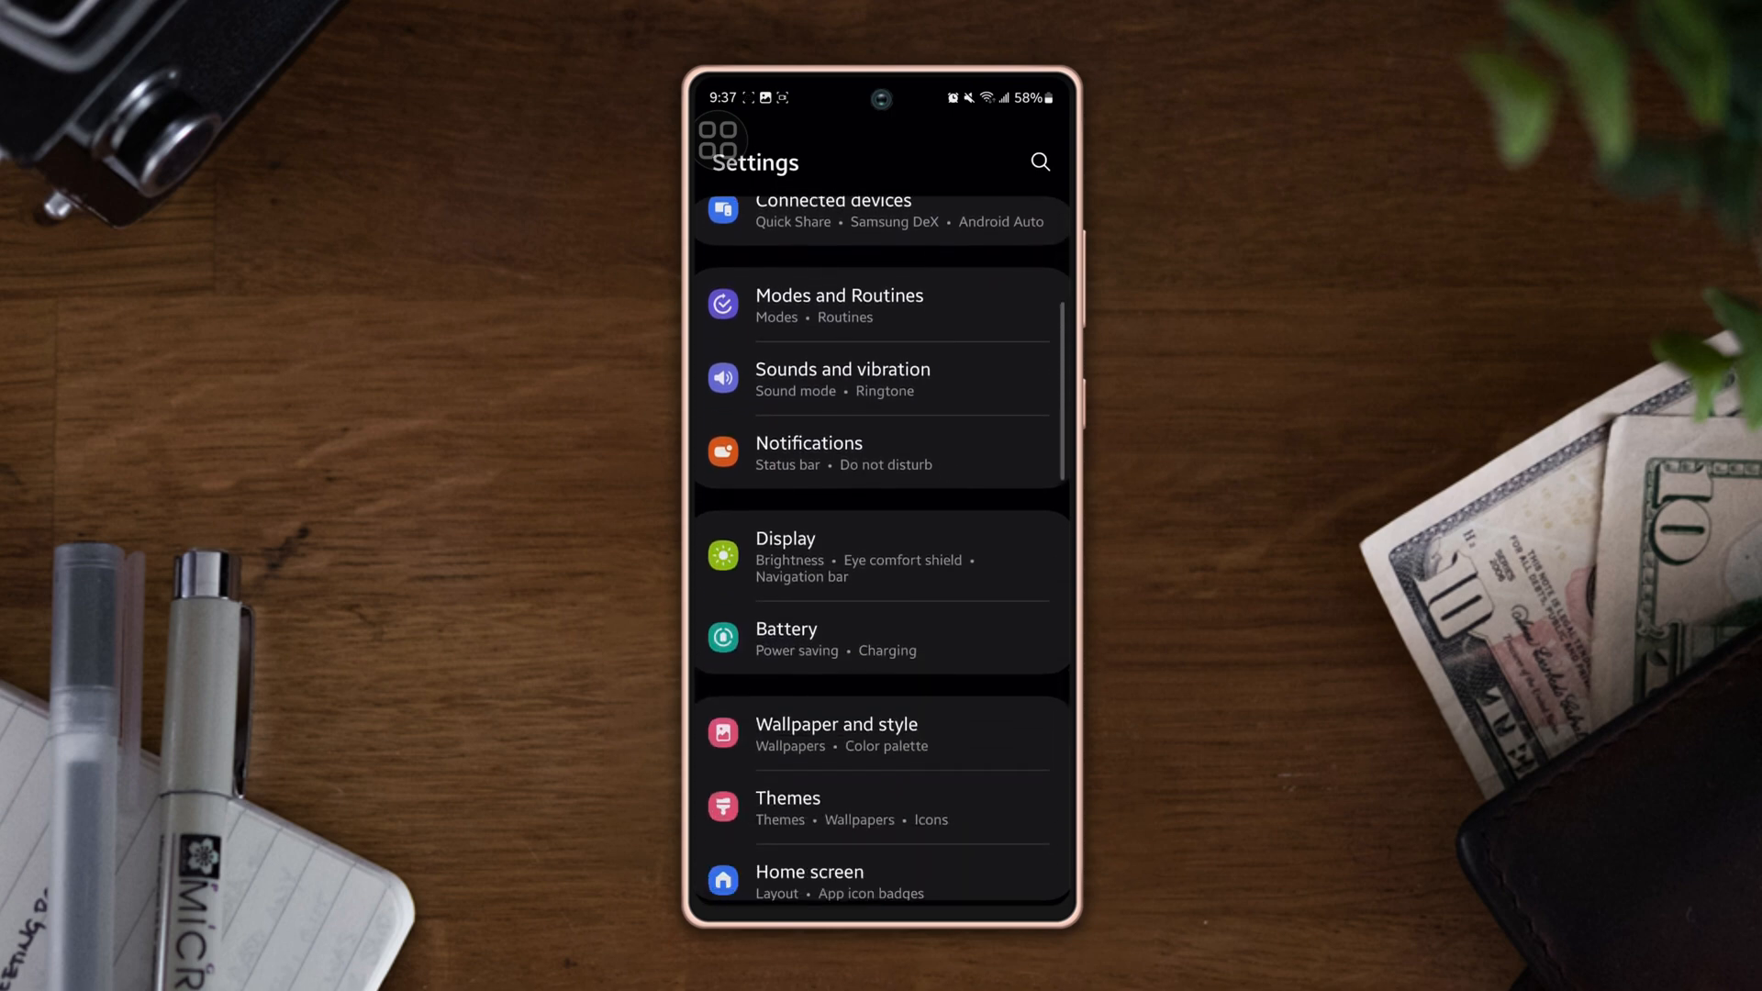
click(785, 549)
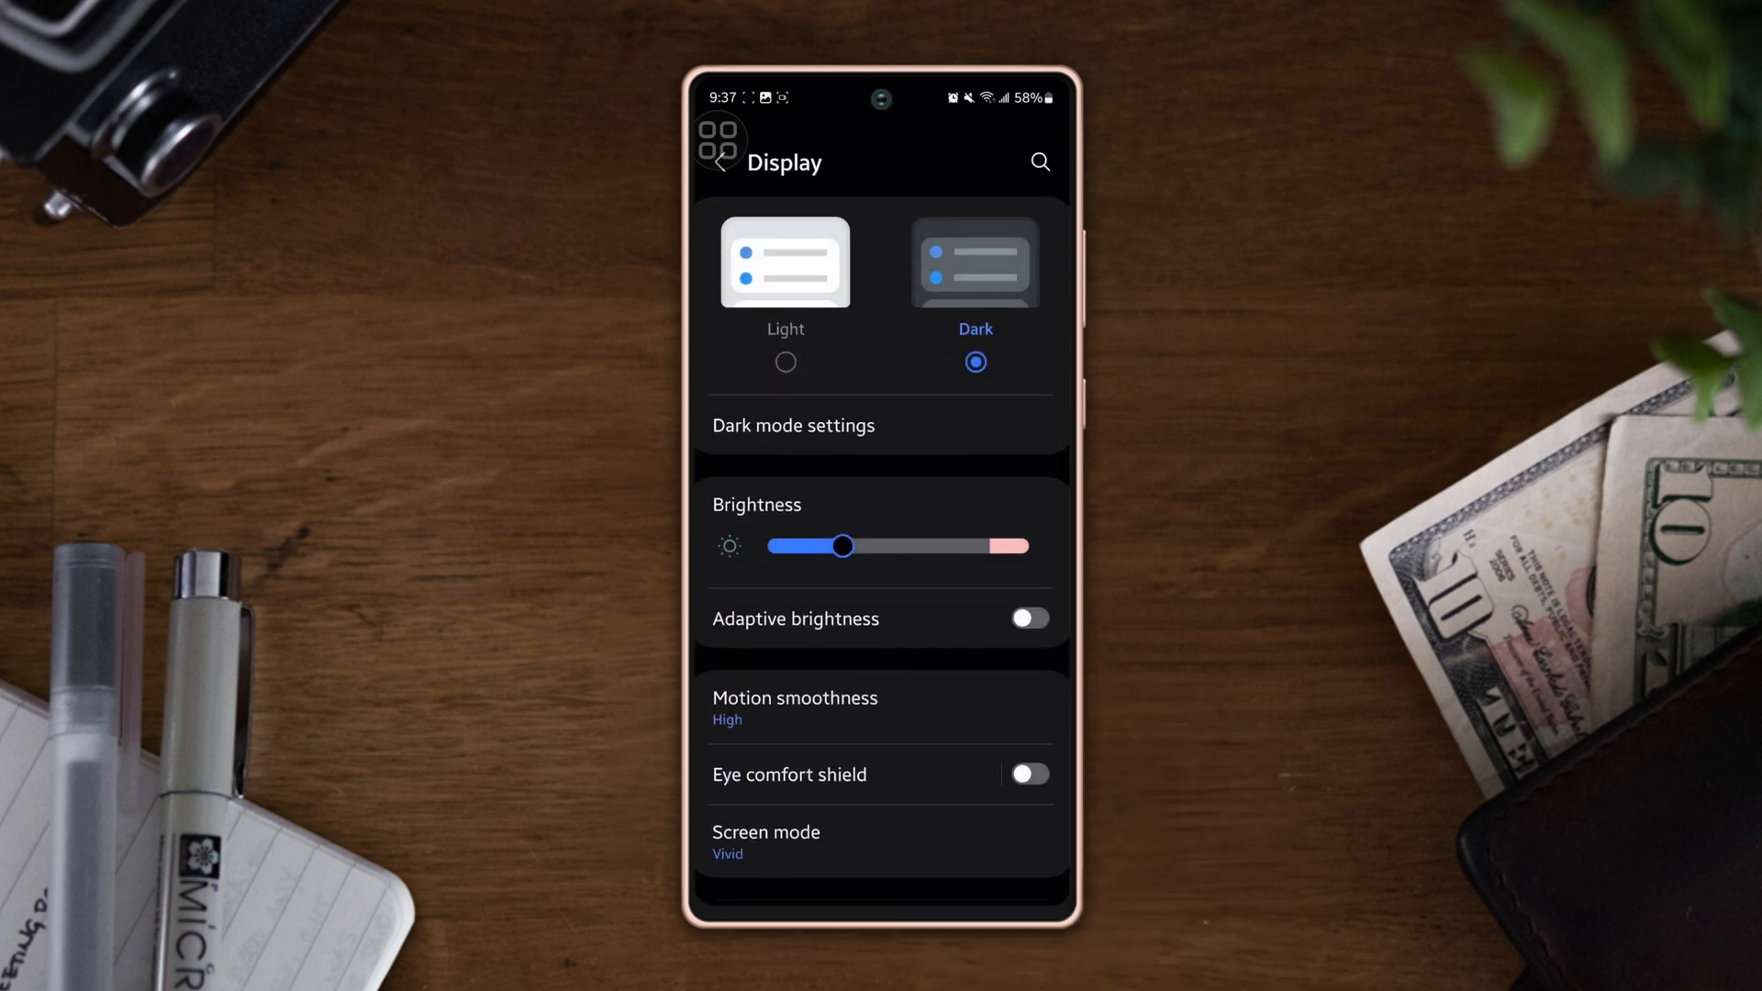
scroll(down, 3)
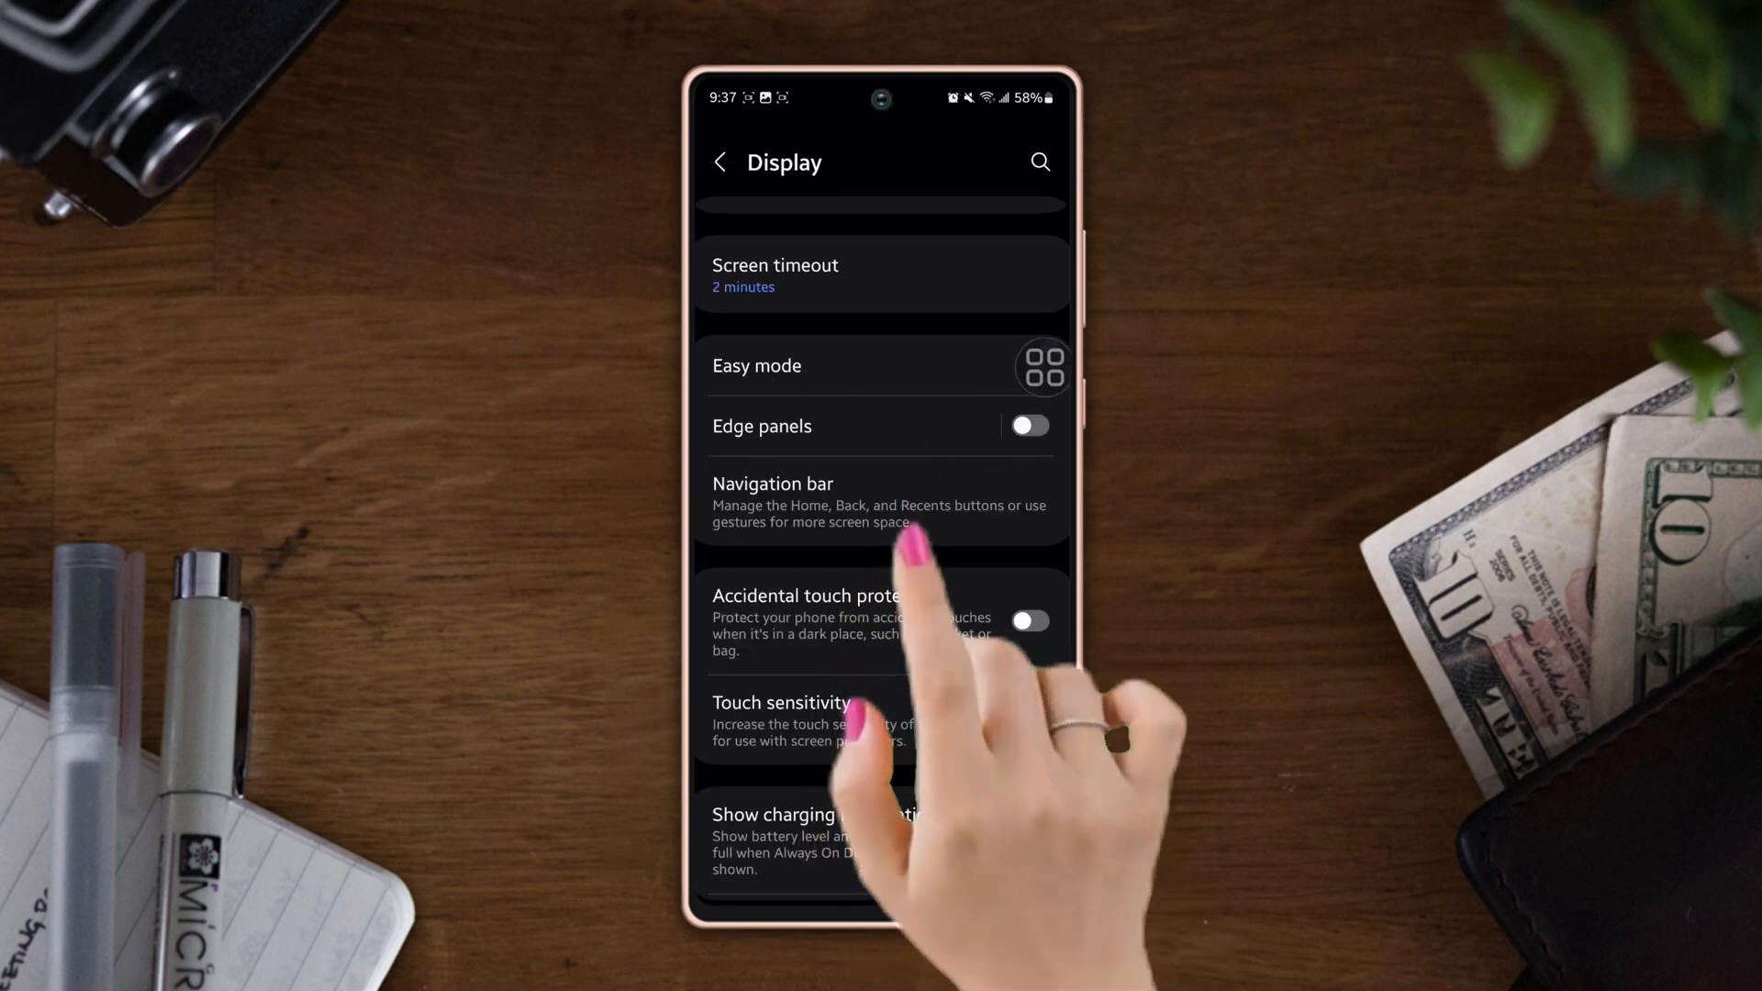
click(772, 494)
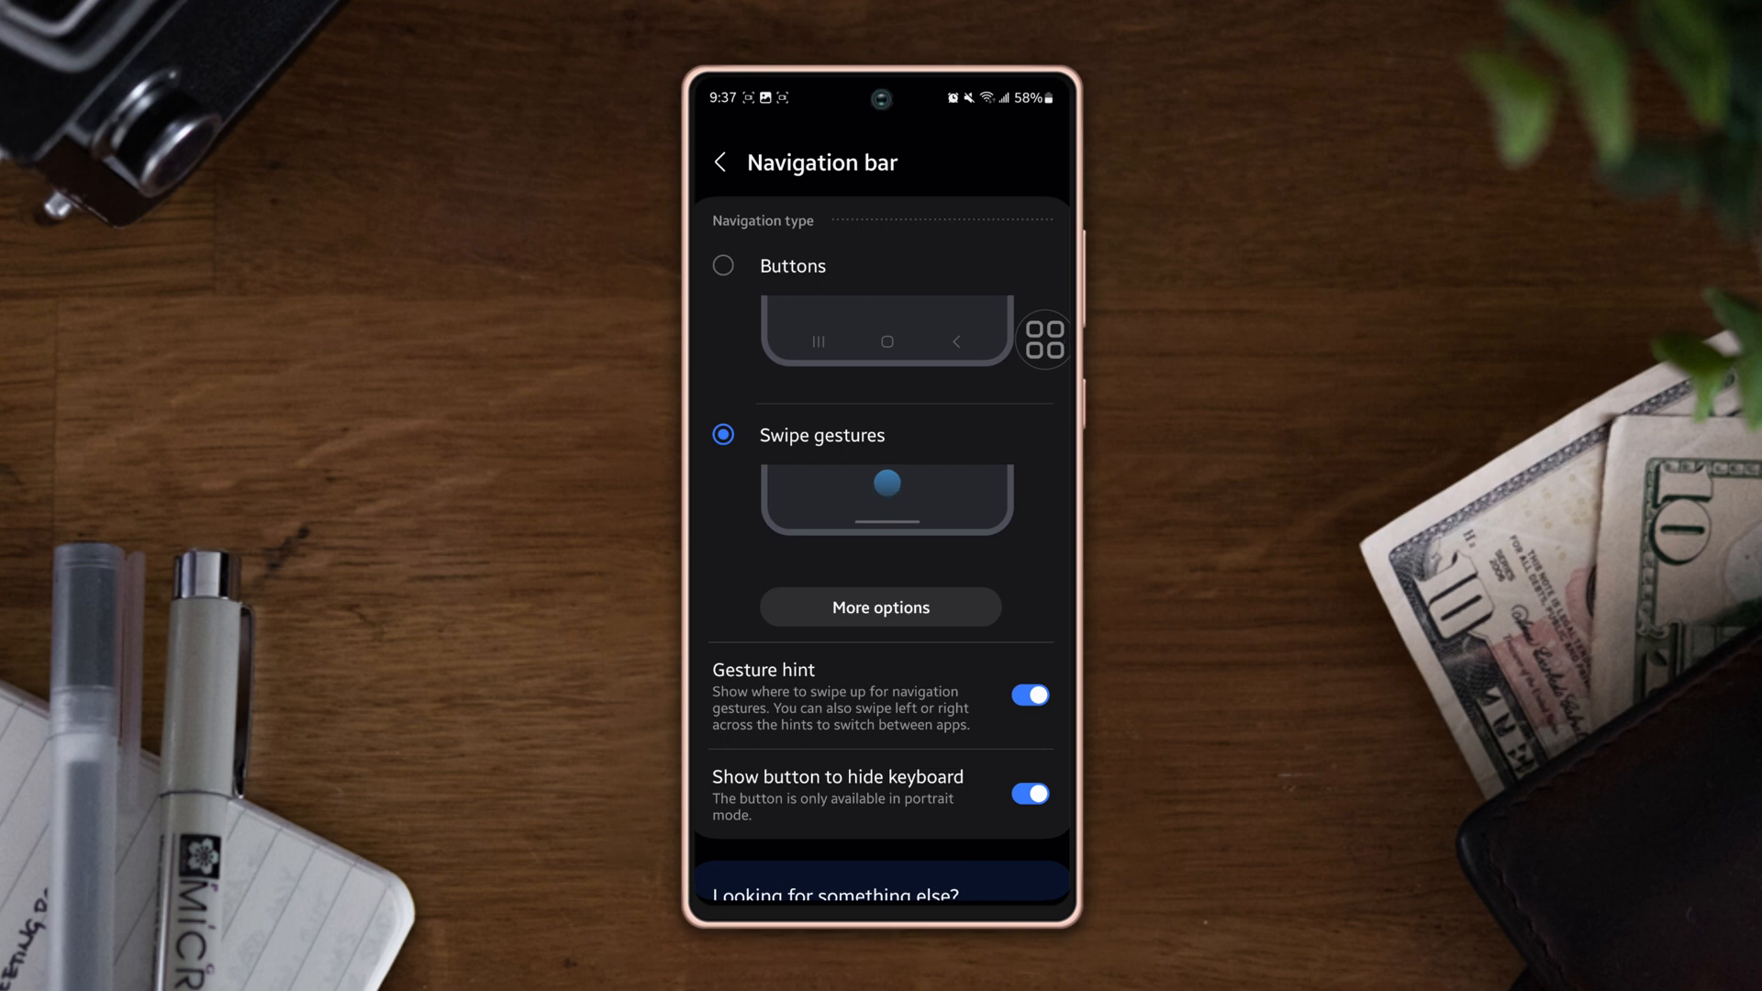
Step: Open 'Default digital assistant app' from the bottom of the Navigation bar page
scroll(down, 3)
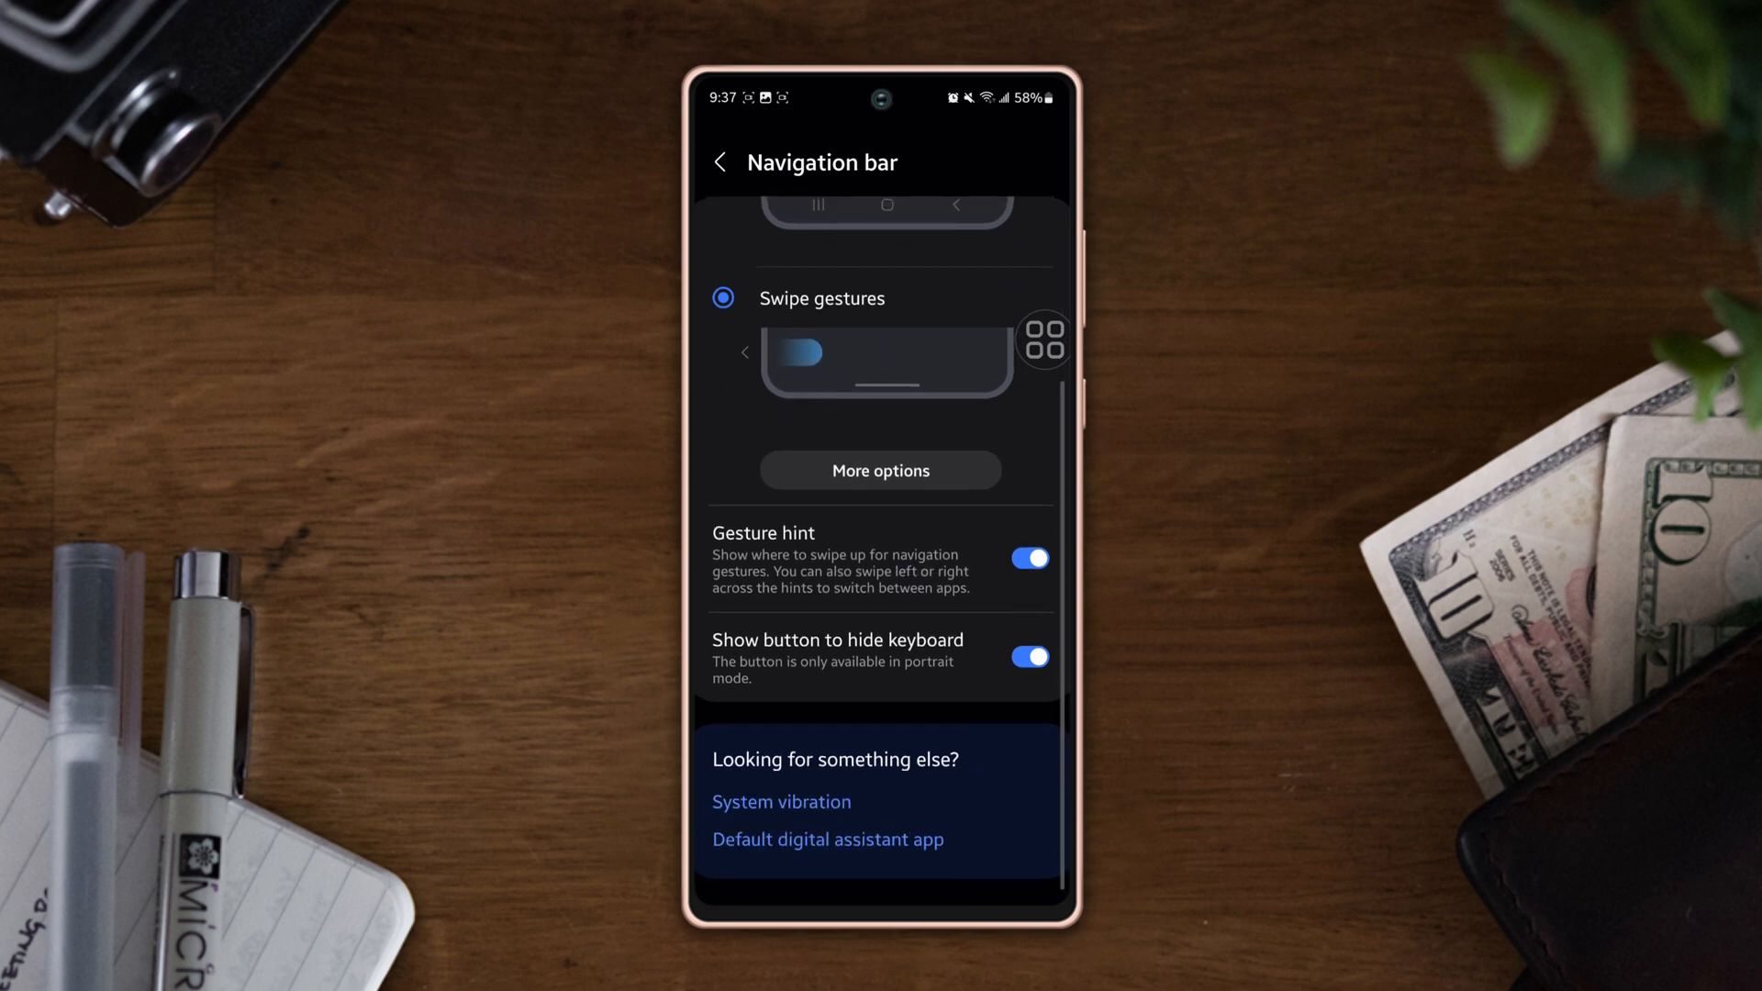
drag(1045, 337, 848, 871)
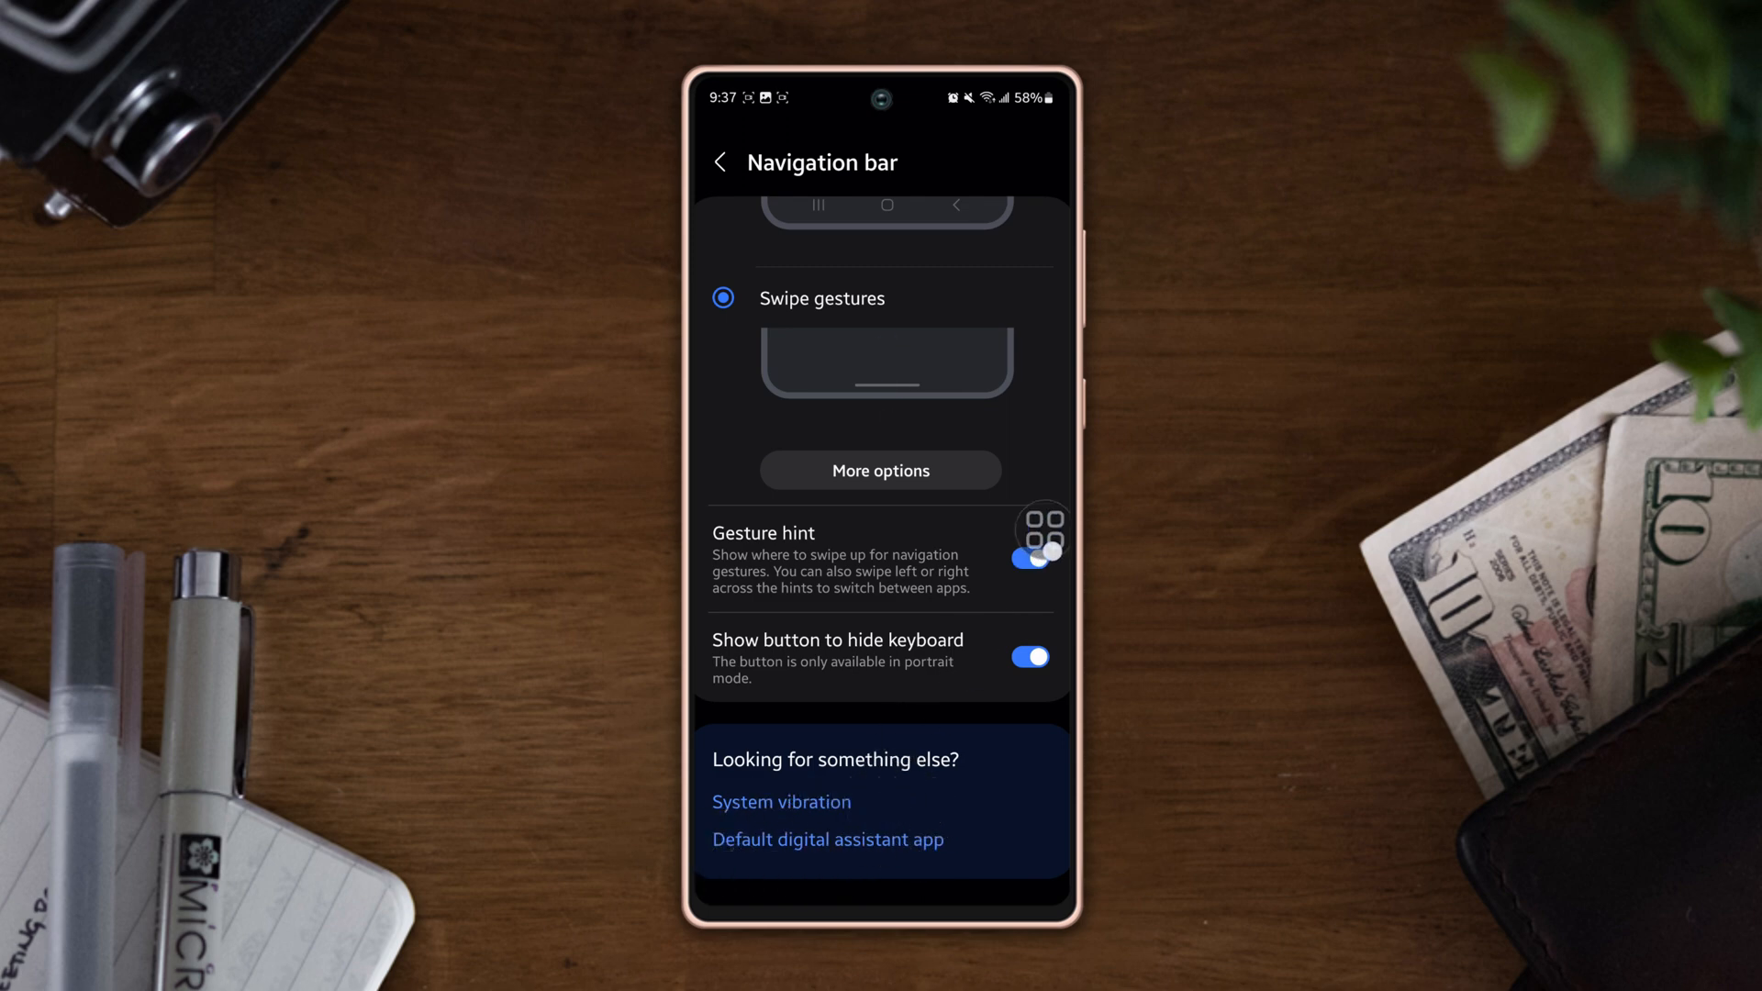
click(827, 840)
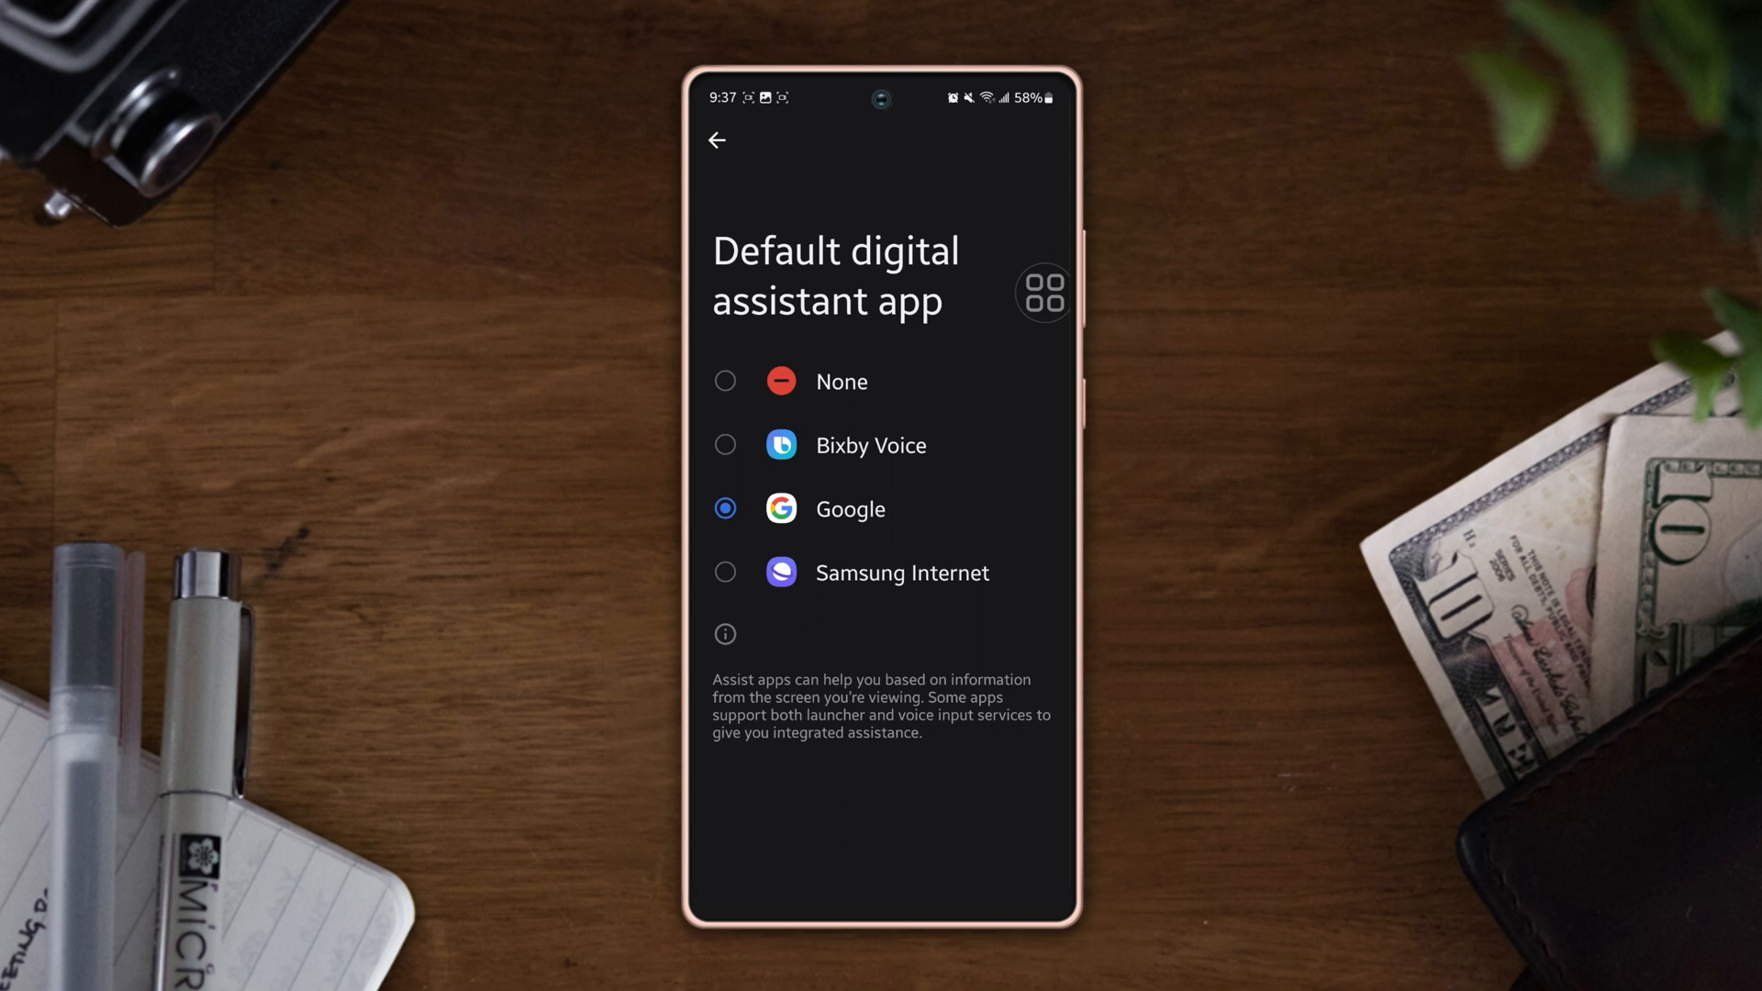
Step: Select Bixby Voice and confirm letting it read screen information
click(871, 444)
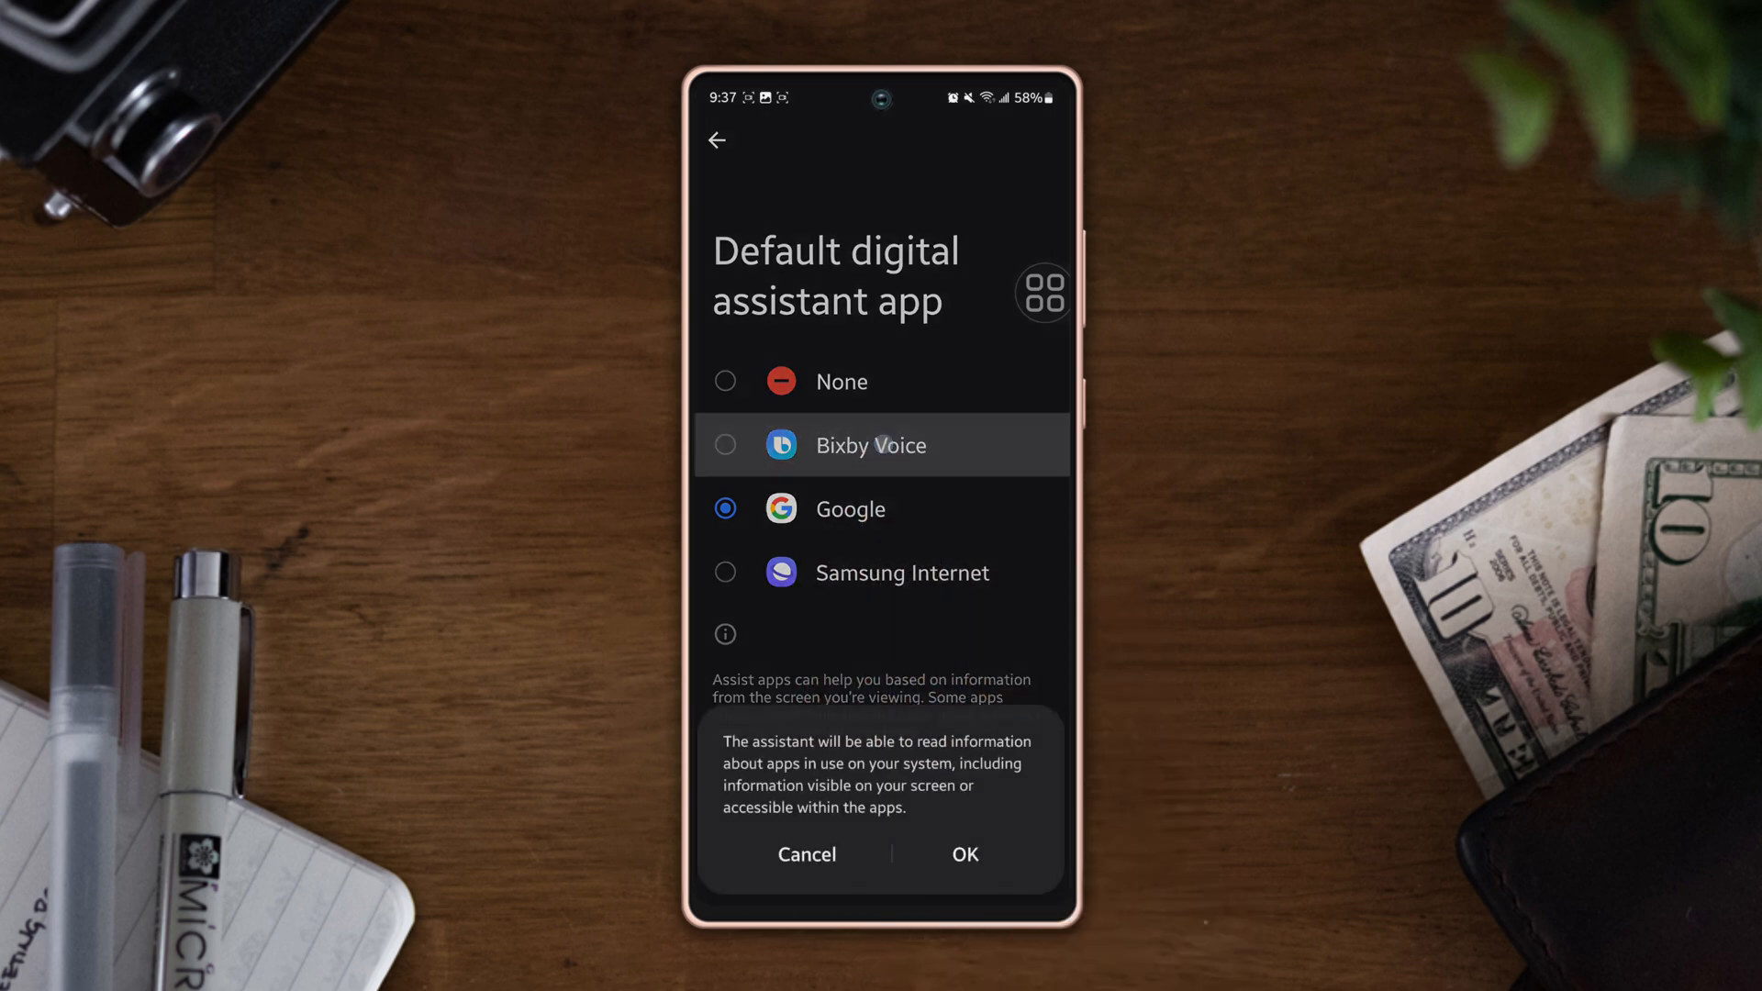
click(964, 842)
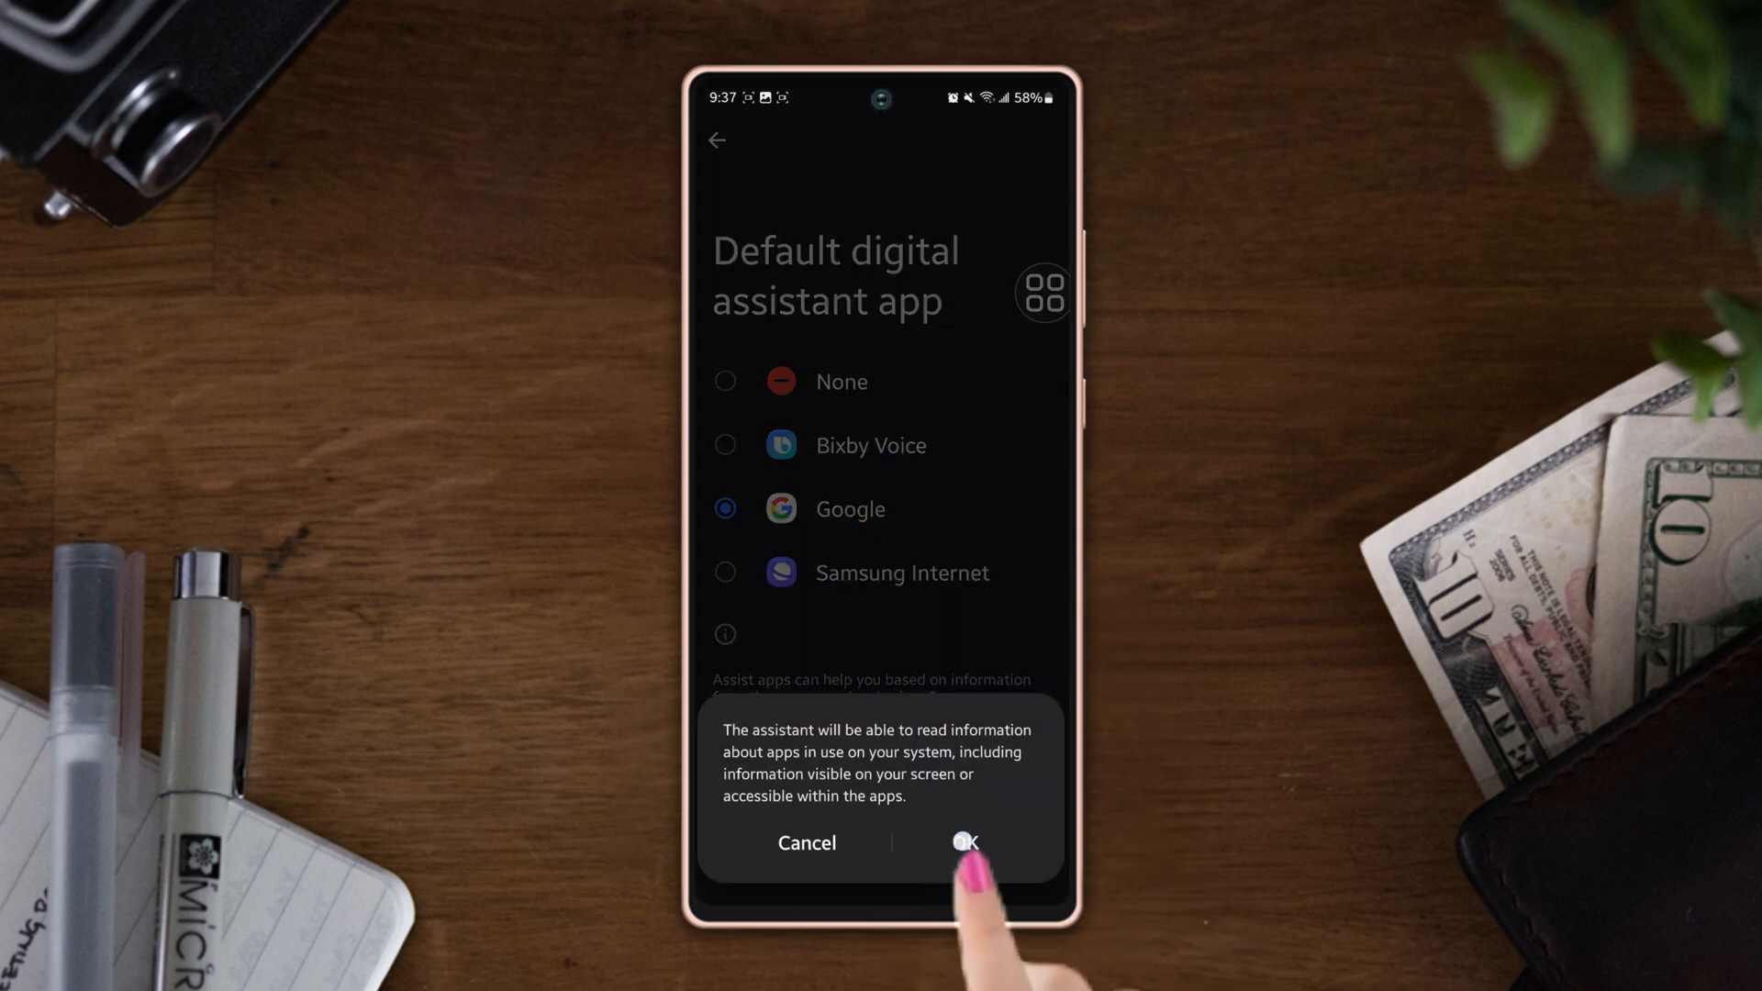
click(965, 842)
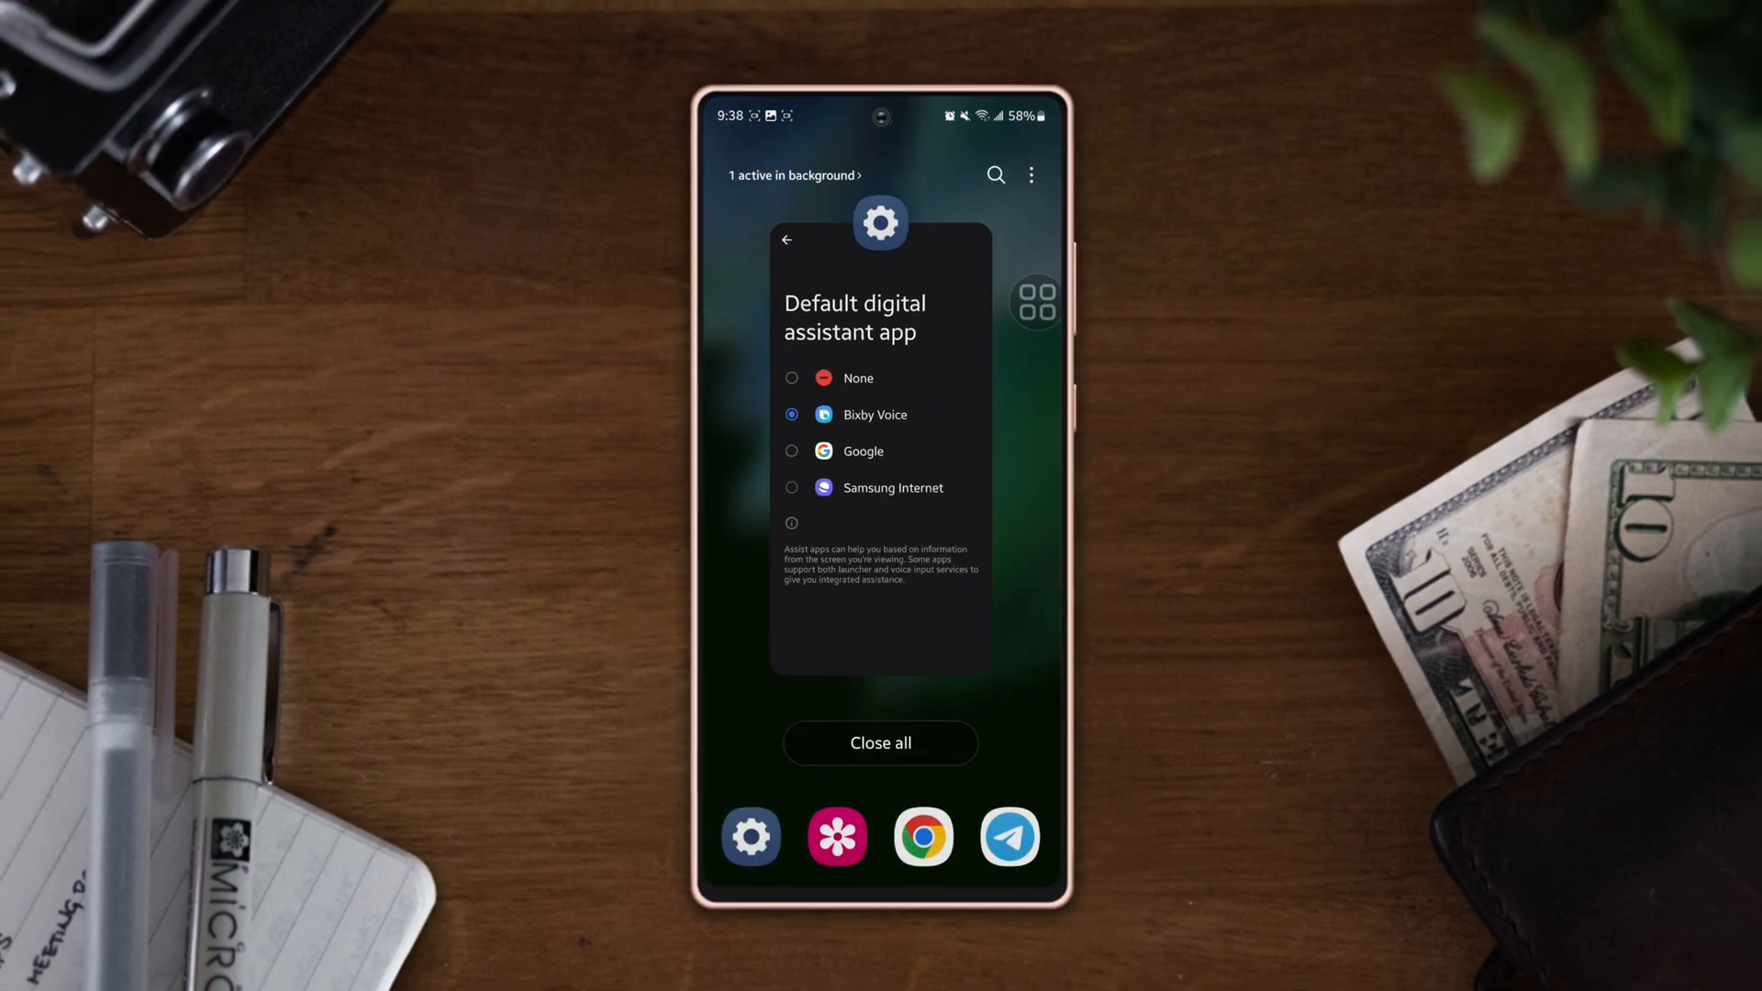
Step: Close all recent apps and swipe back to the first app drawer page
click(880, 743)
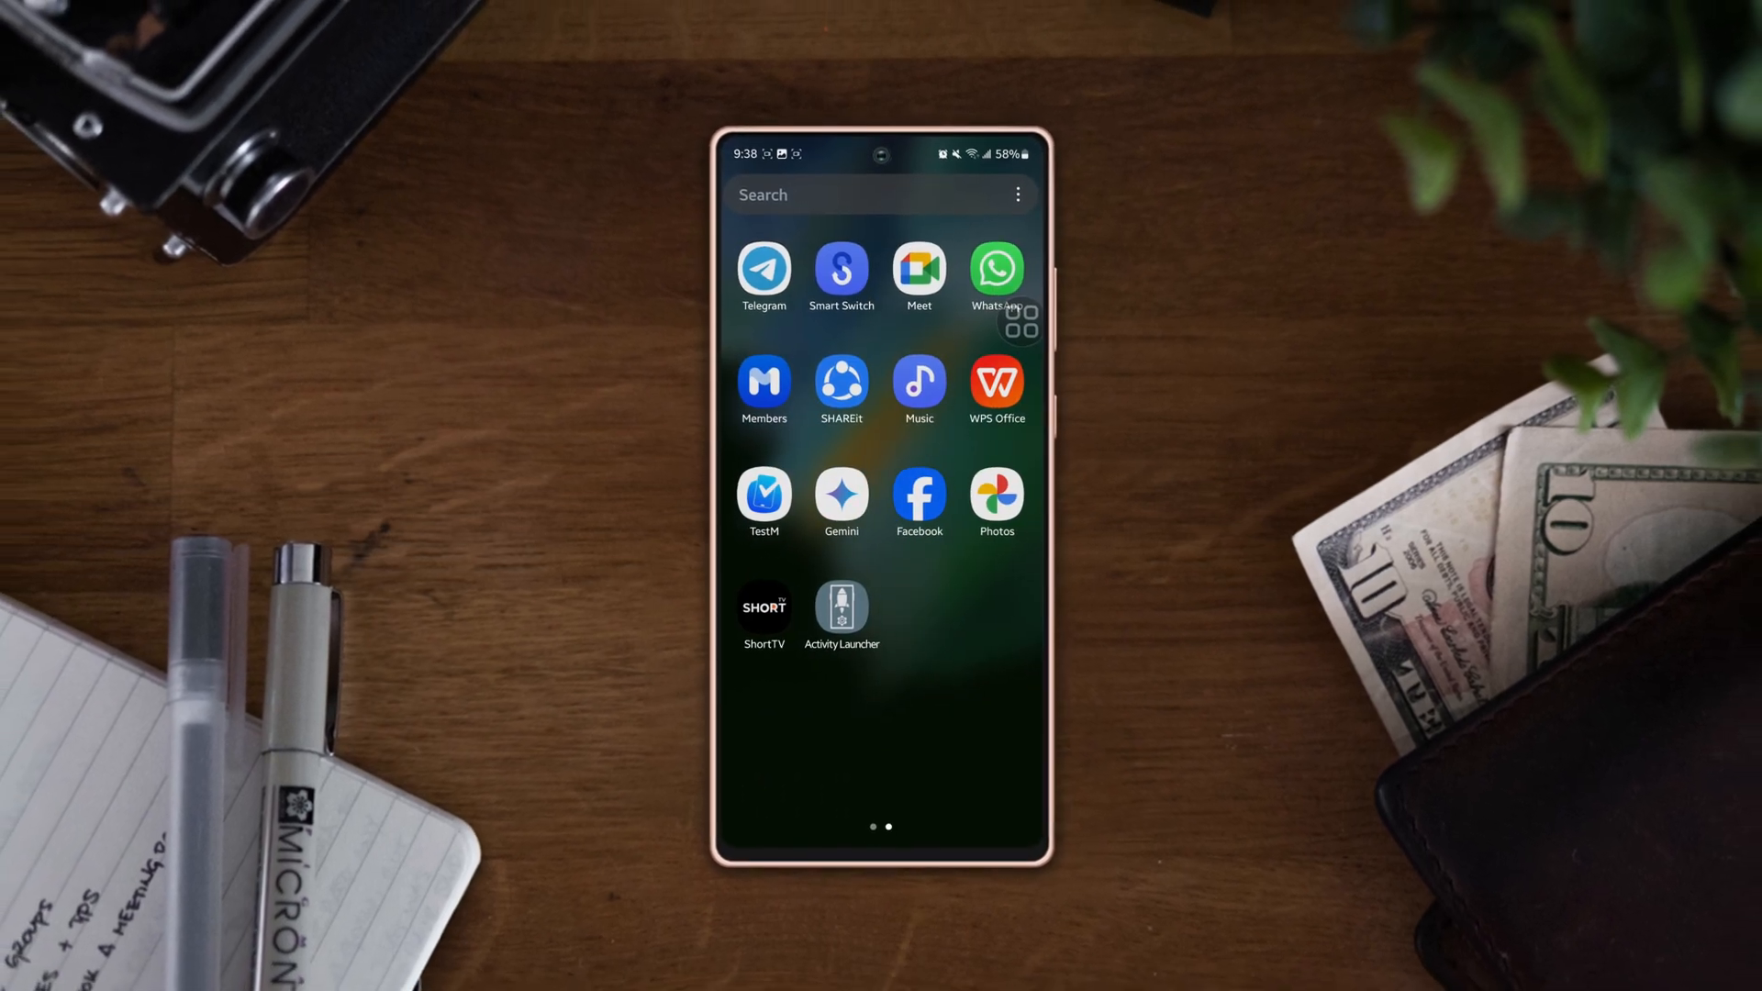
scroll(left, 3)
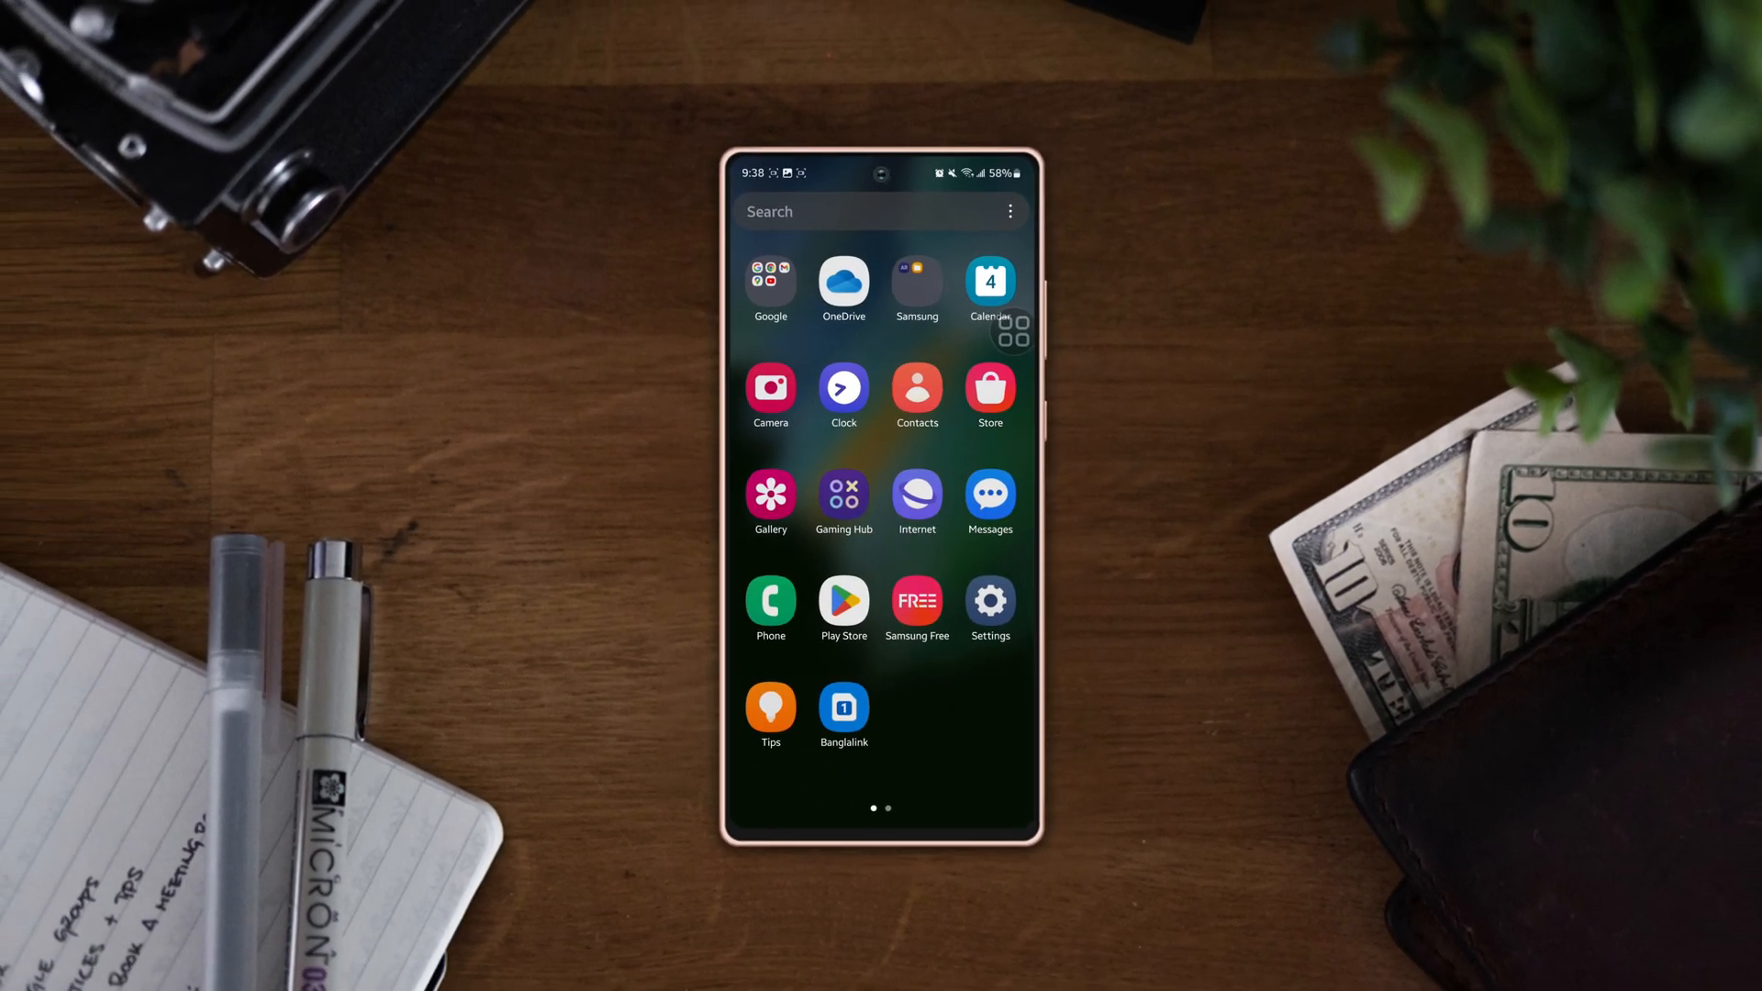